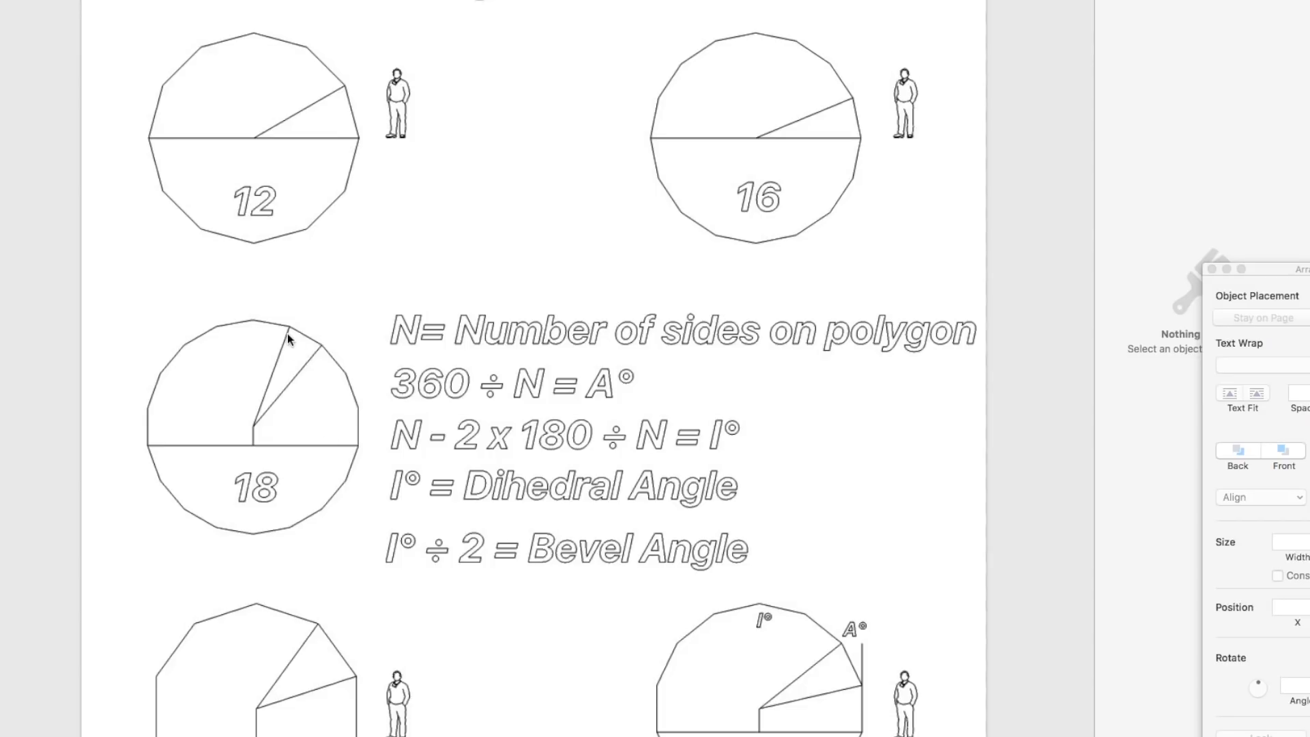
{"action": "mouse_move", "coordinate": [744, 46]}
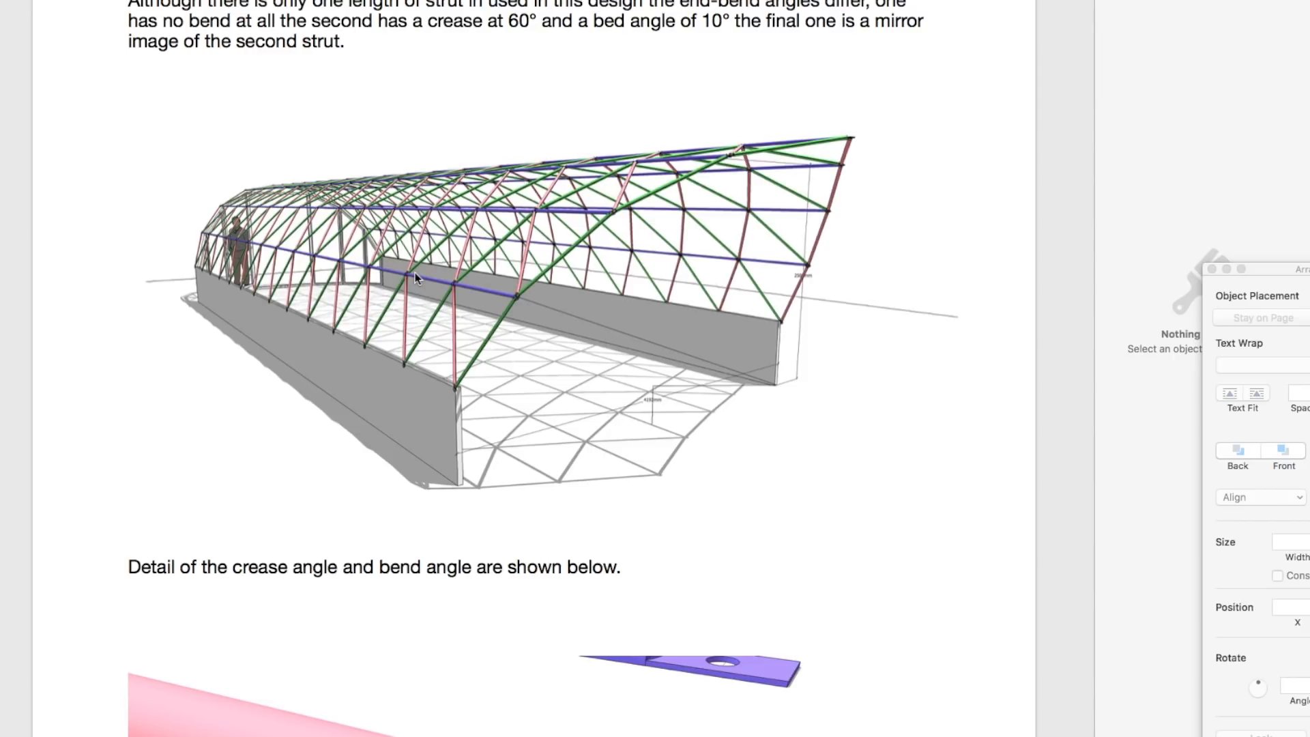
{"action": "mouse_move", "coordinate": [382, 332]}
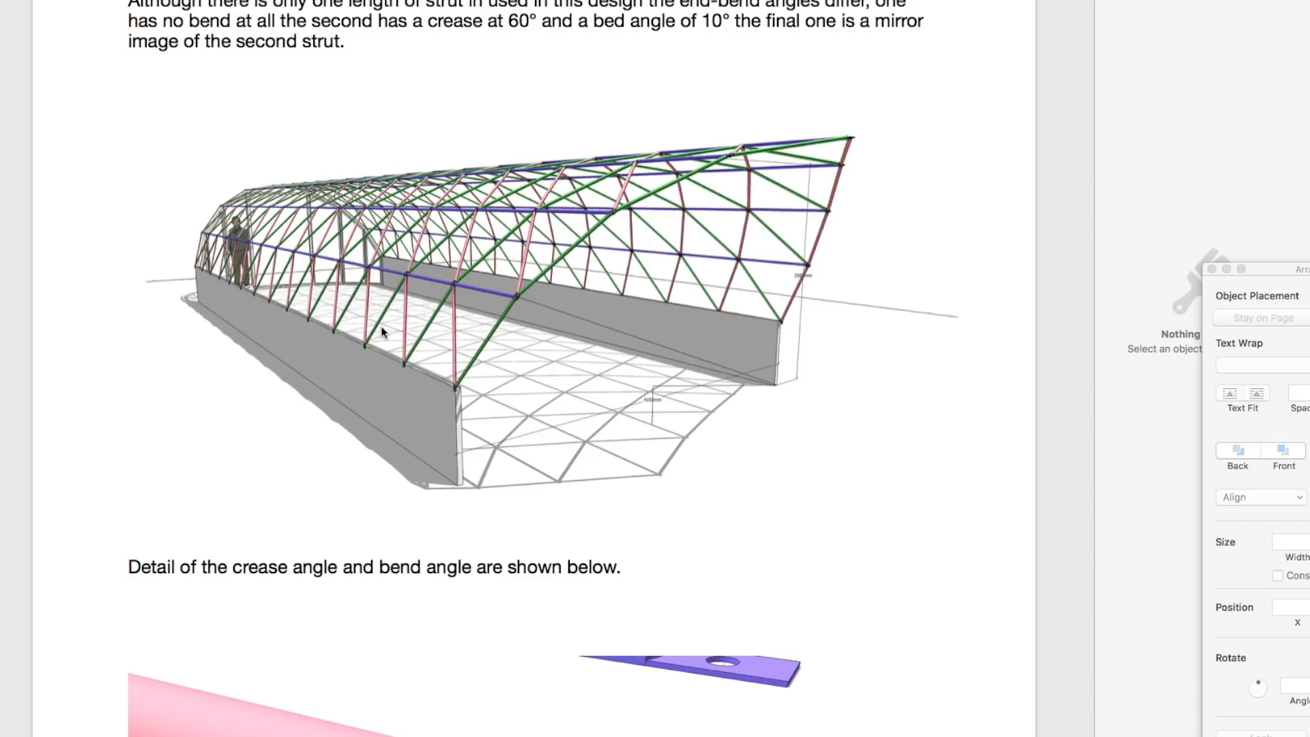
{"action": "scroll", "scroll_direction": "down", "scroll_amount": 3}
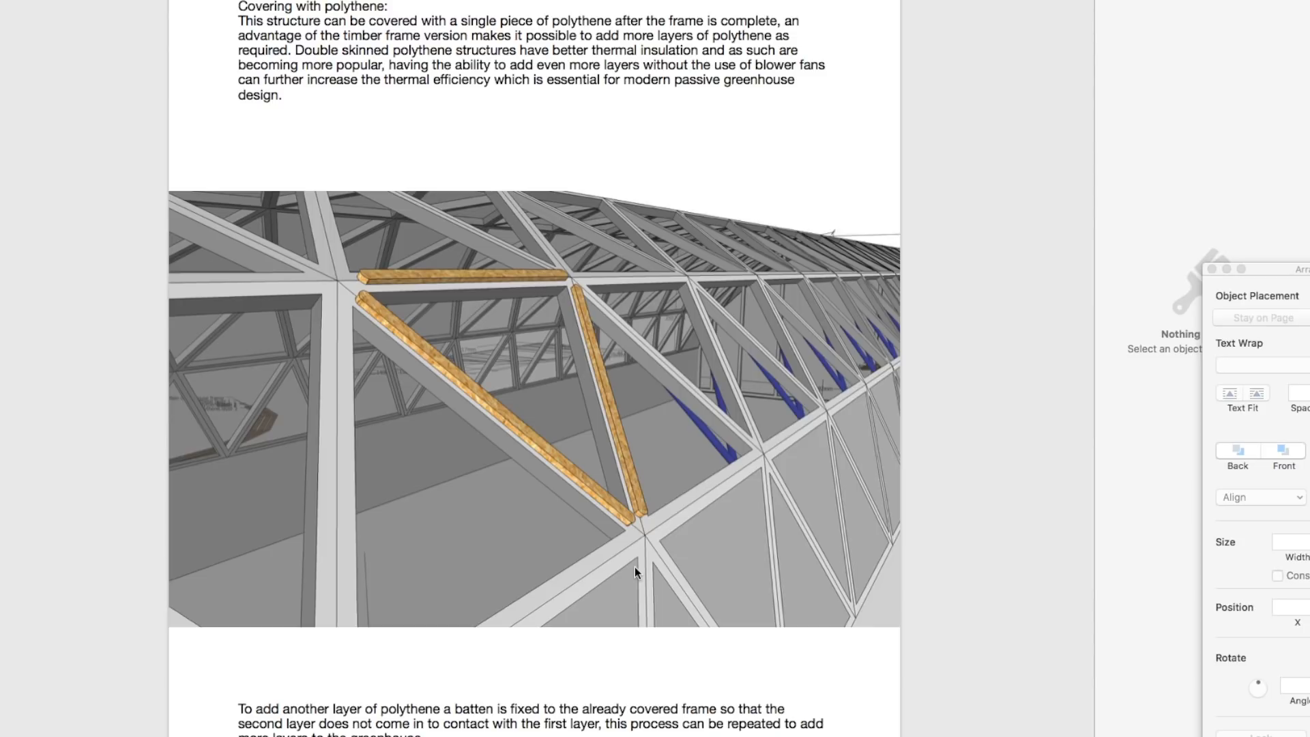
{"action": "scroll", "scroll_direction": "down", "scroll_amount": 3}
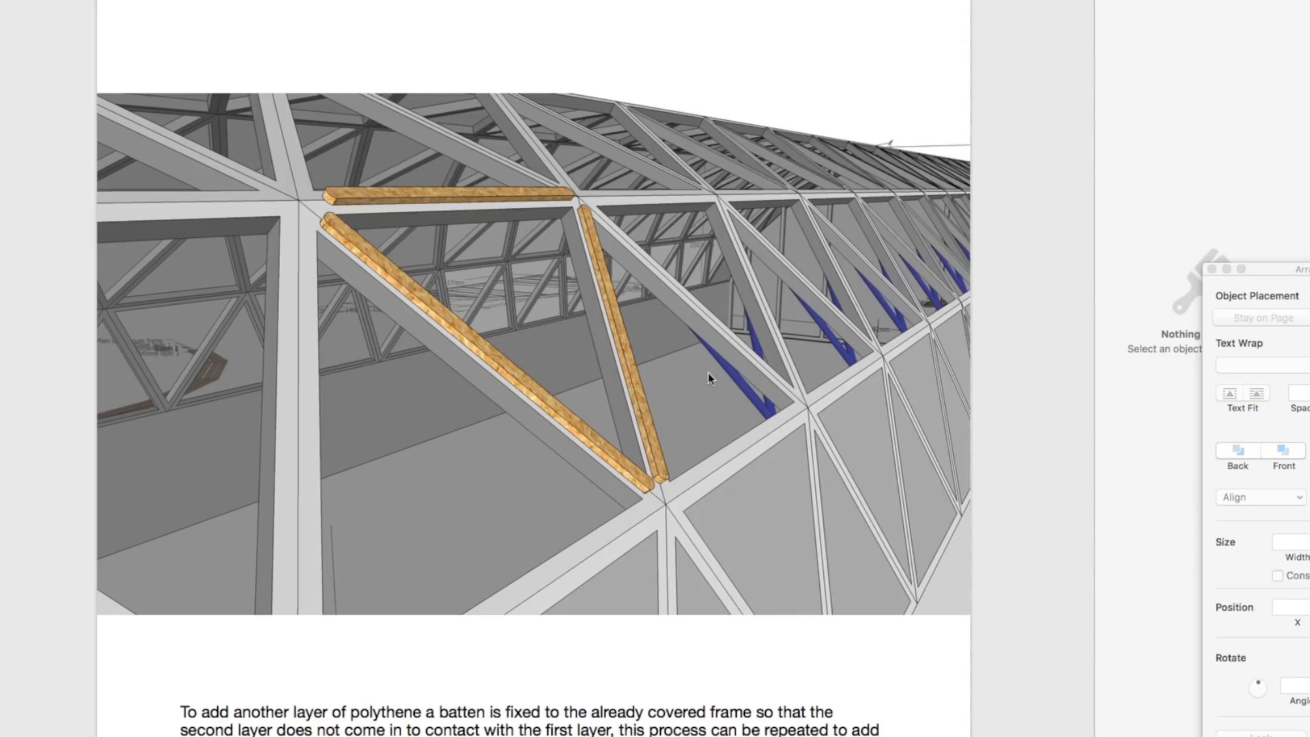